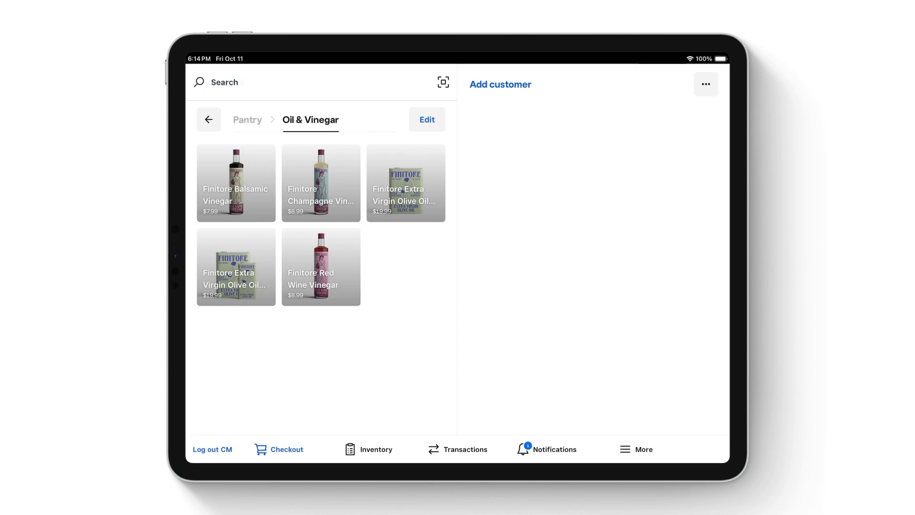
# - Switch from the checkout grid to the Inventory stock overview
pyautogui.click(376, 450)
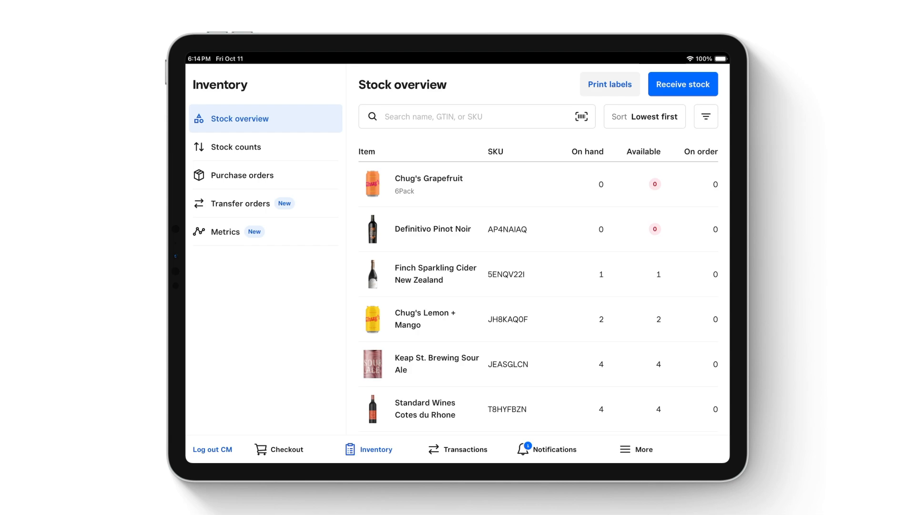
pyautogui.click(373, 183)
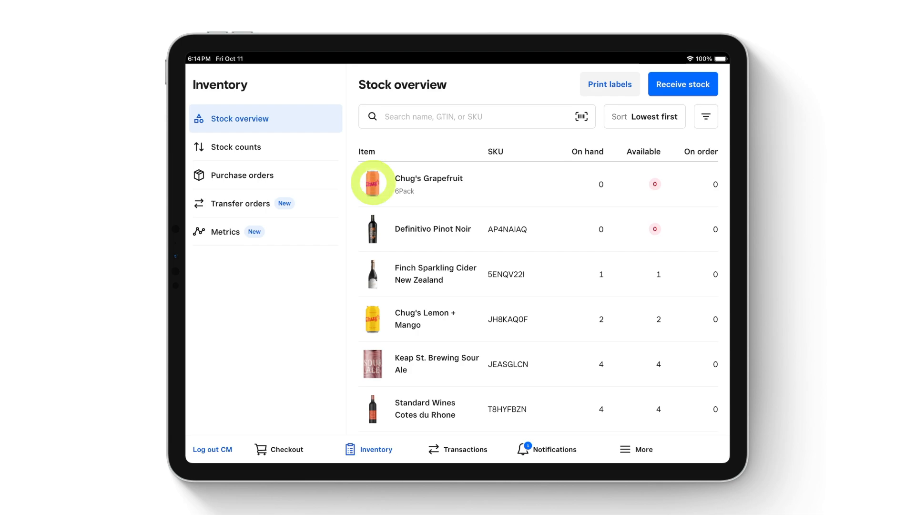
pyautogui.click(429, 183)
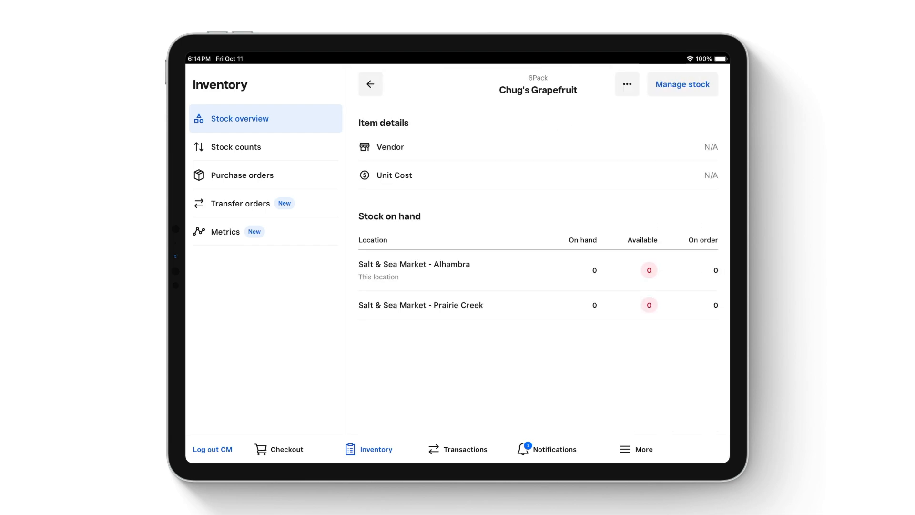
pyautogui.click(682, 84)
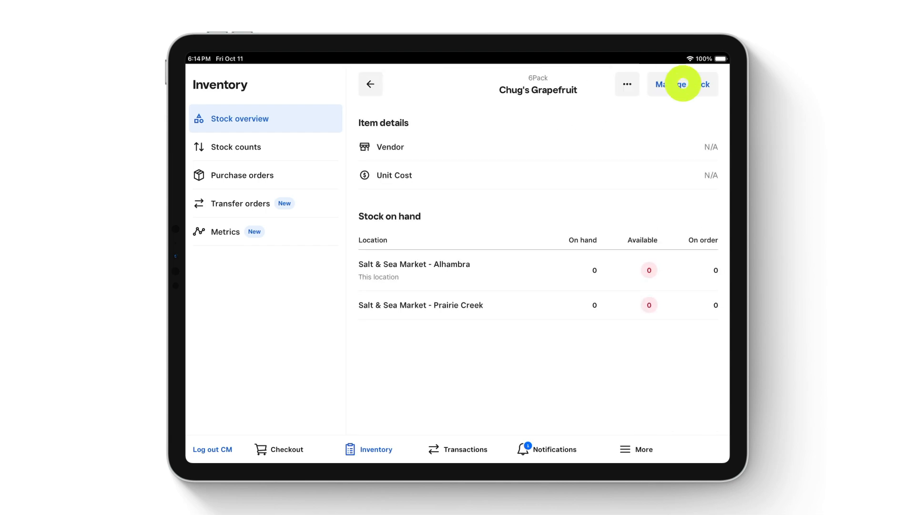
pyautogui.click(682, 84)
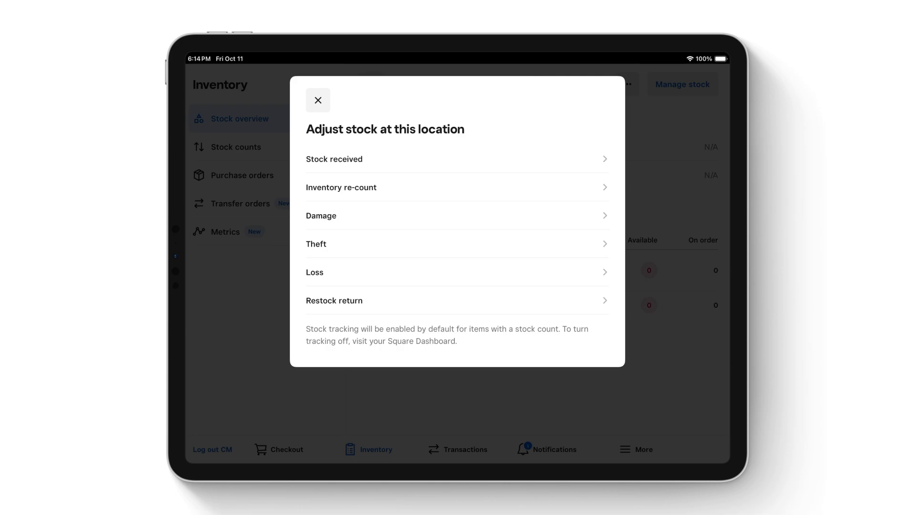
pyautogui.click(318, 99)
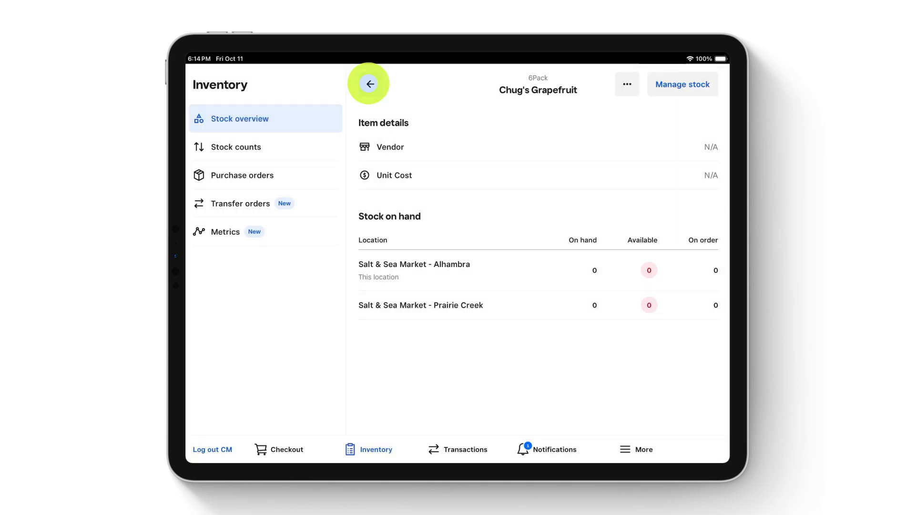
pyautogui.click(369, 83)
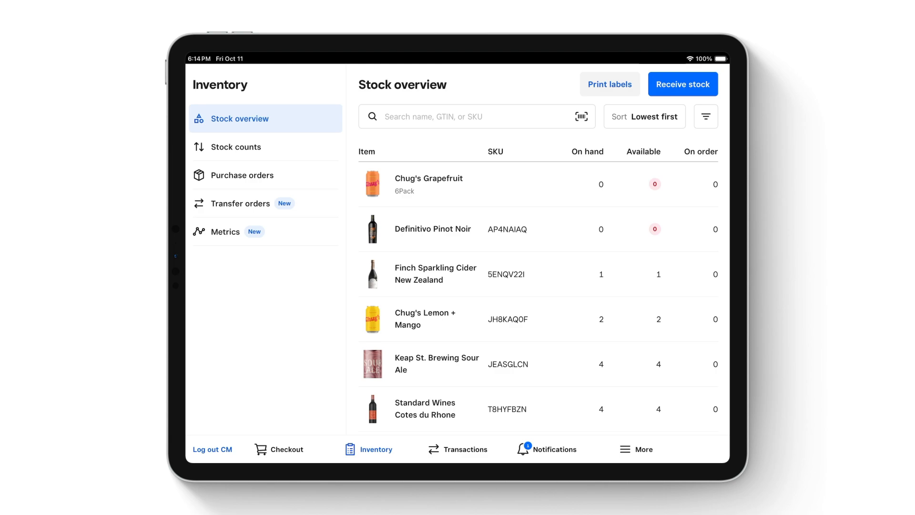
# - Receive 5 each of Cantasea Anchovy Fillets and Mussels en Escabeche, 10 stock total
pyautogui.click(683, 84)
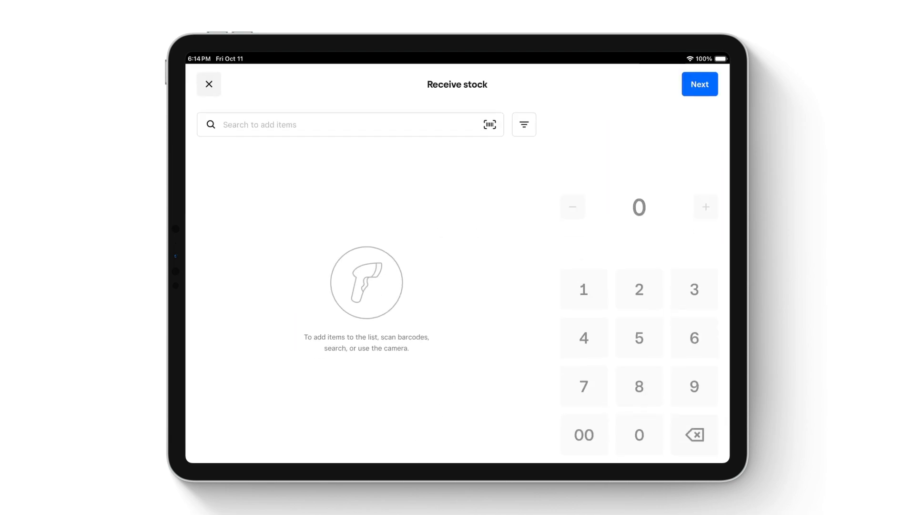
pyautogui.click(260, 124)
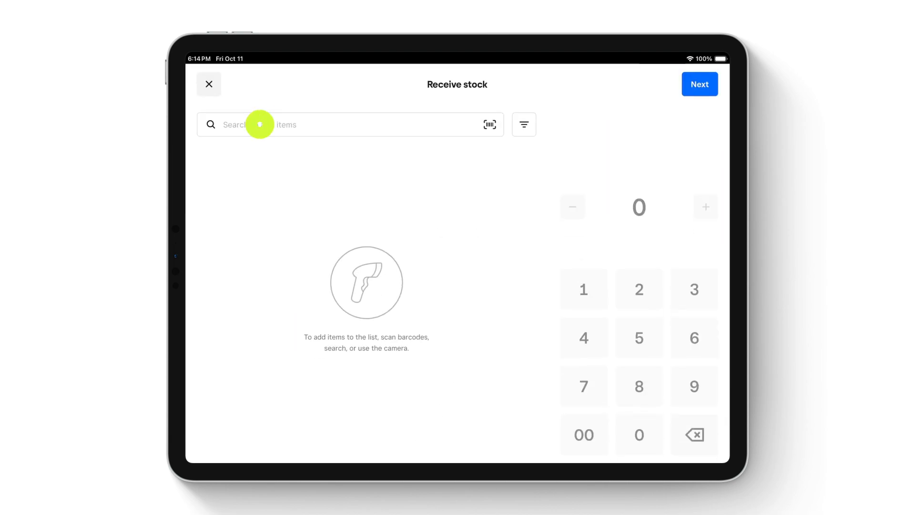
pyautogui.click(351, 124)
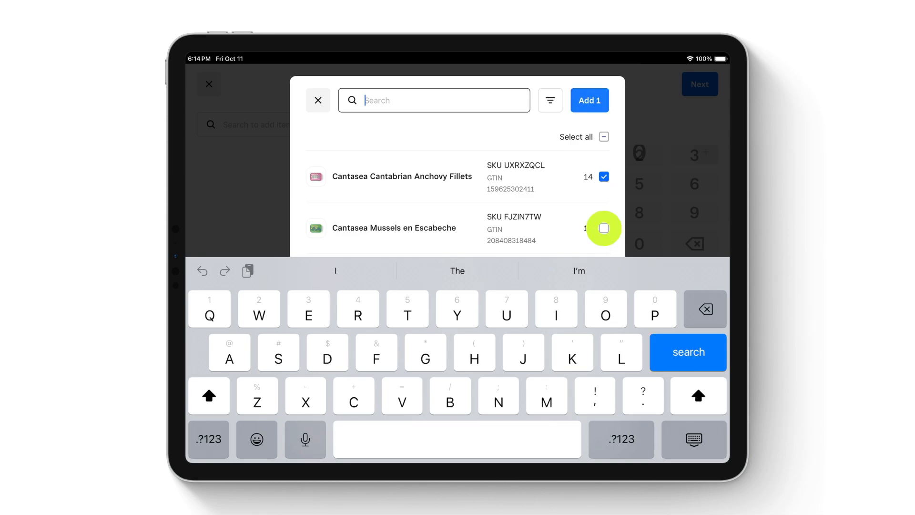
pyautogui.click(604, 229)
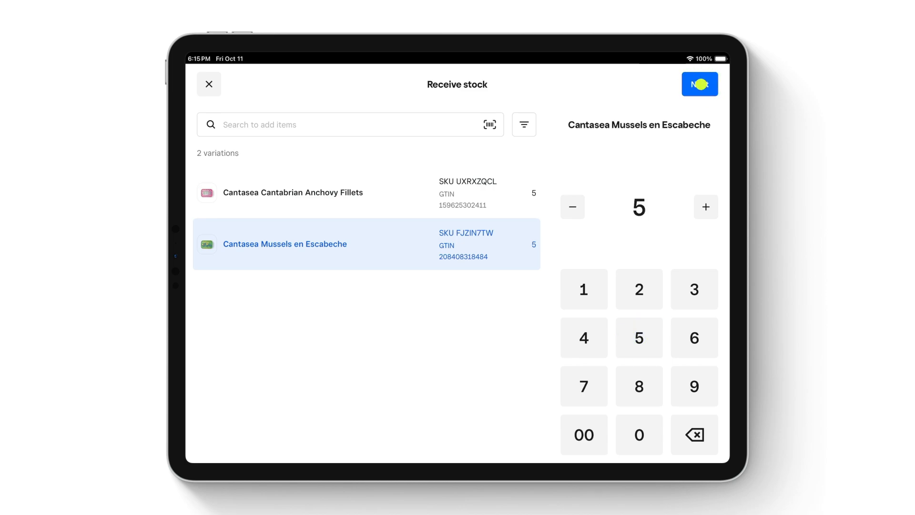
pyautogui.click(700, 84)
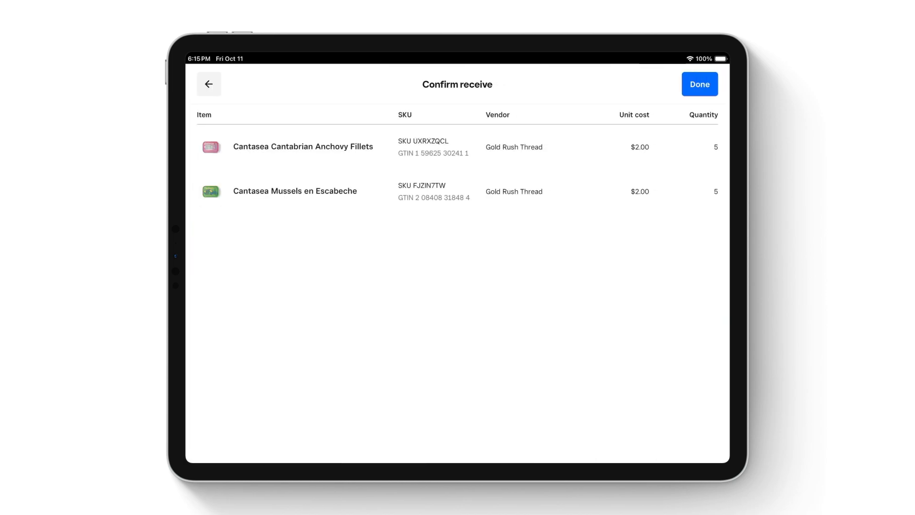
pyautogui.click(699, 84)
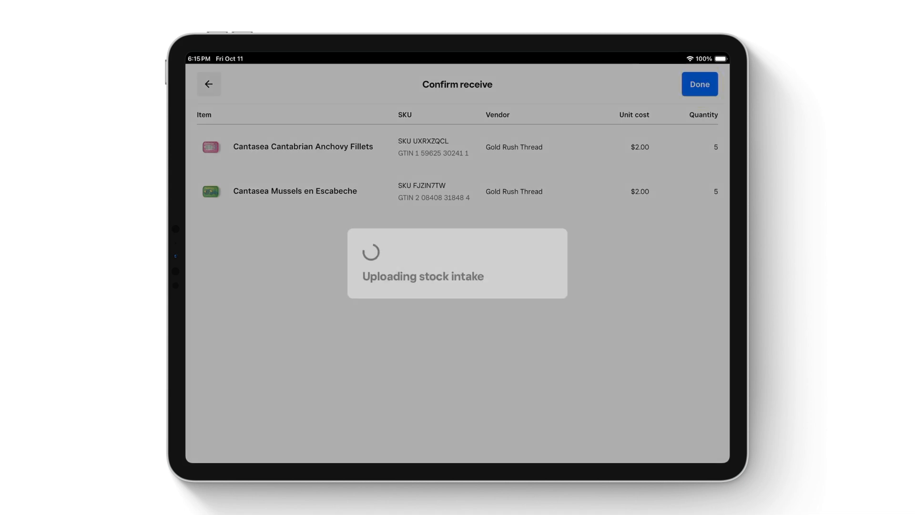
pyautogui.click(699, 84)
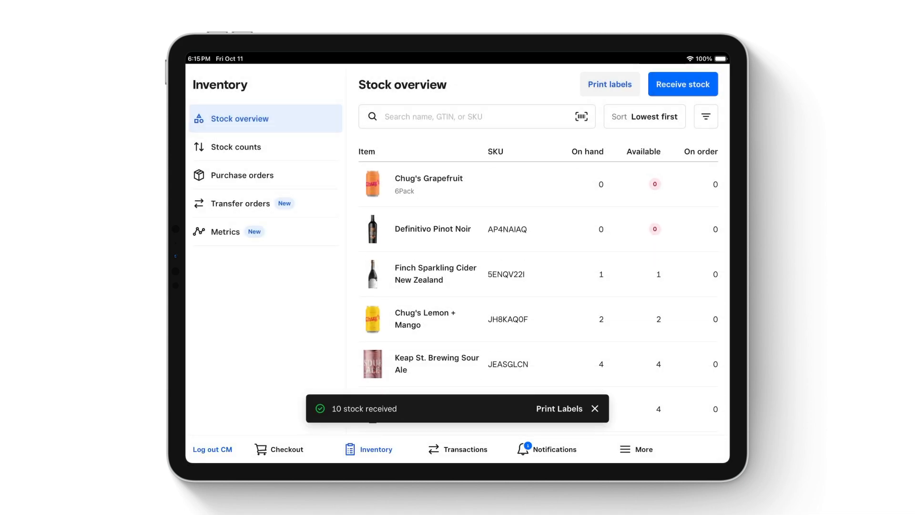
# - Choose the 'Price, item name, variation name' label template, then view the Stock counts list
pyautogui.click(559, 409)
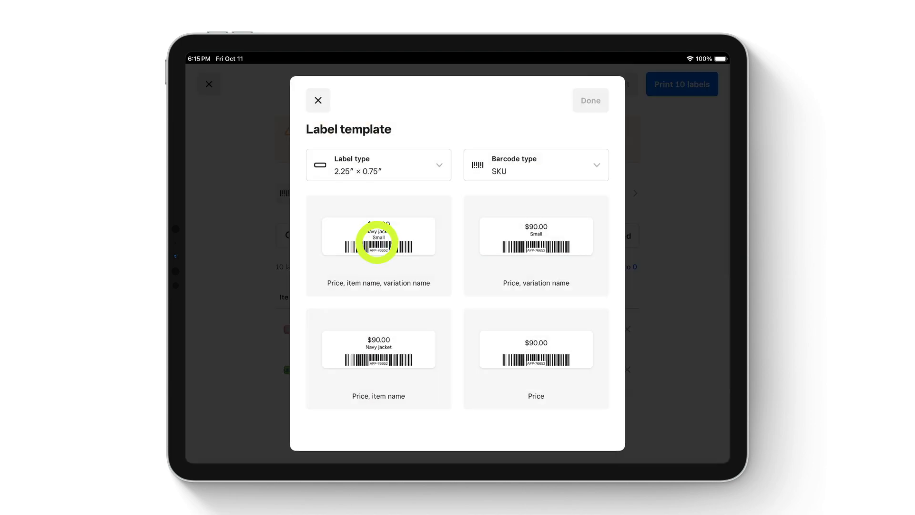
pyautogui.click(378, 245)
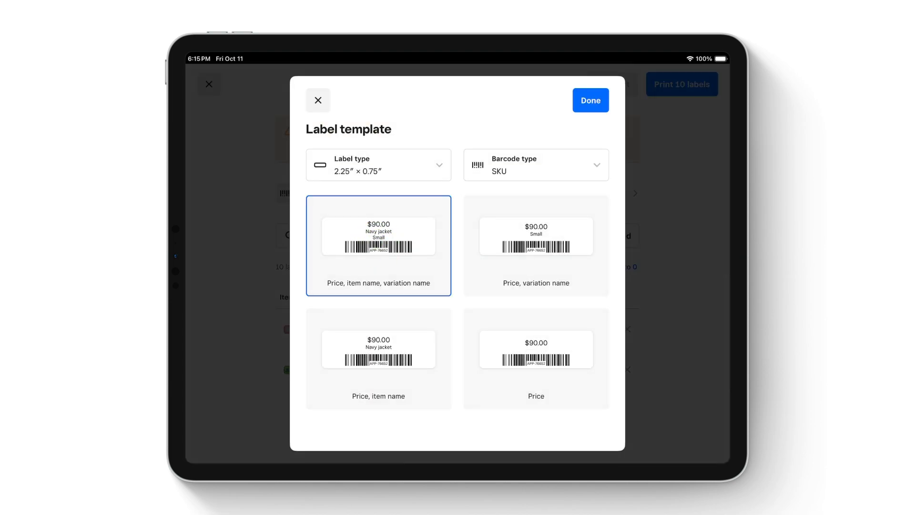
pyautogui.click(590, 100)
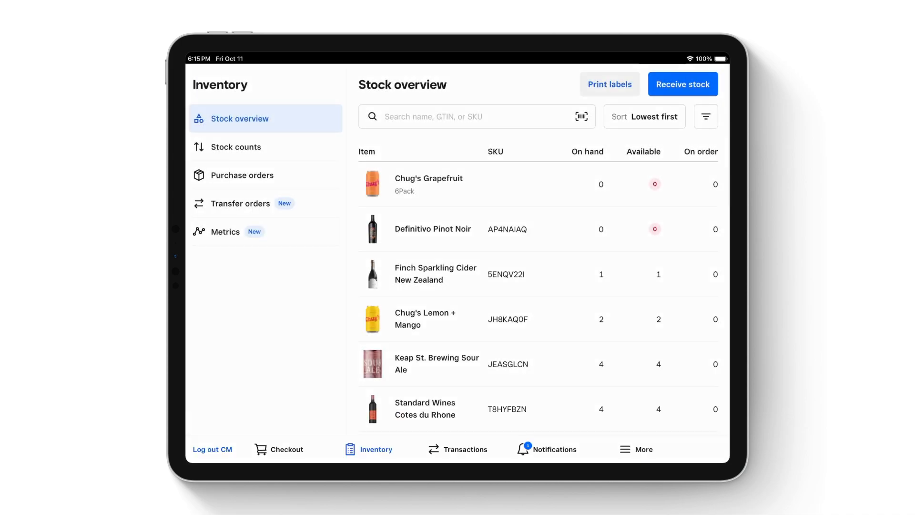
pyautogui.click(236, 146)
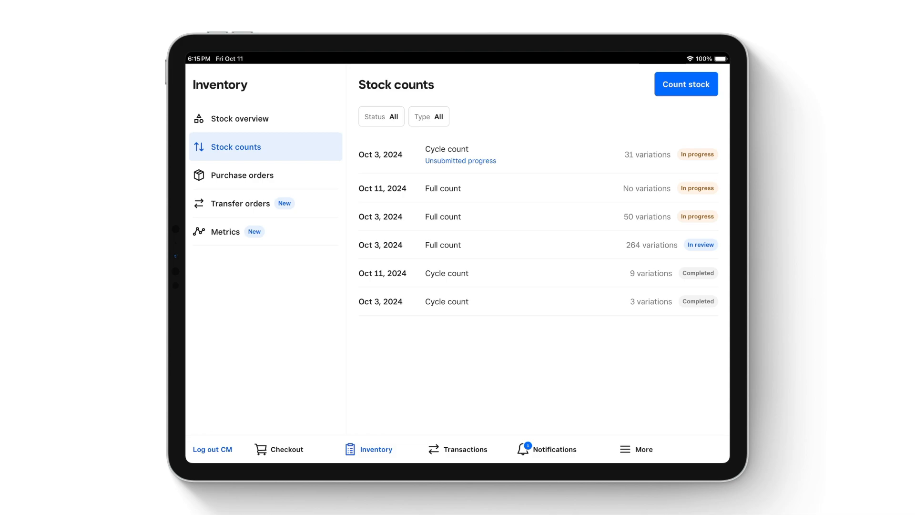
# - Review the Oct 3 full count's variances, then go to the purchase orders list
pyautogui.click(685, 84)
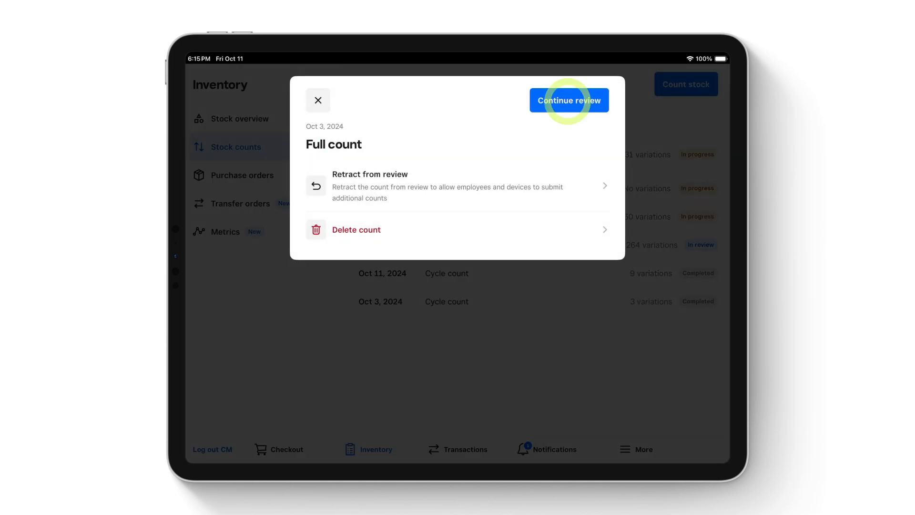
pyautogui.click(568, 99)
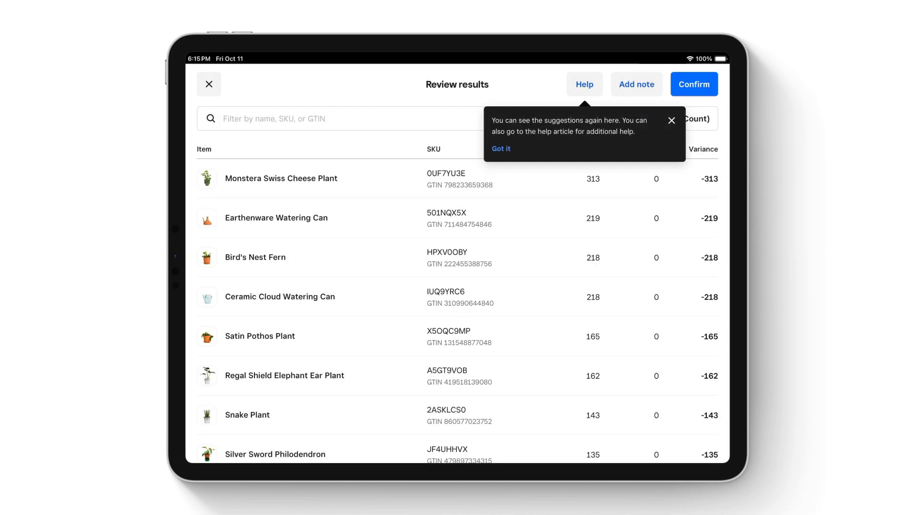
pyautogui.click(500, 148)
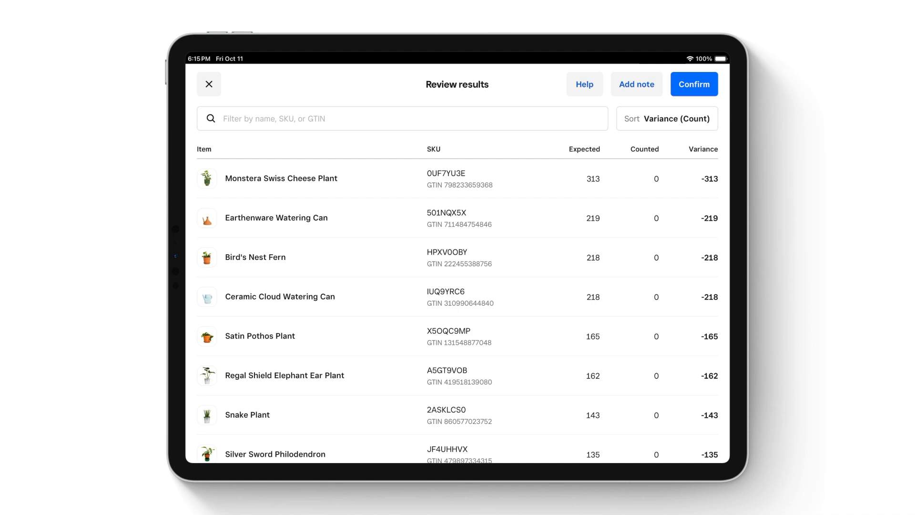
pyautogui.click(666, 117)
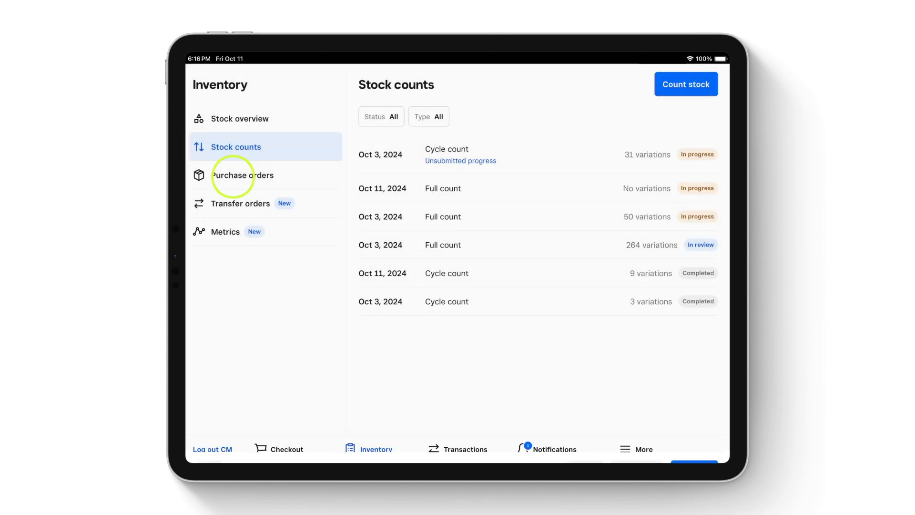
pyautogui.click(241, 175)
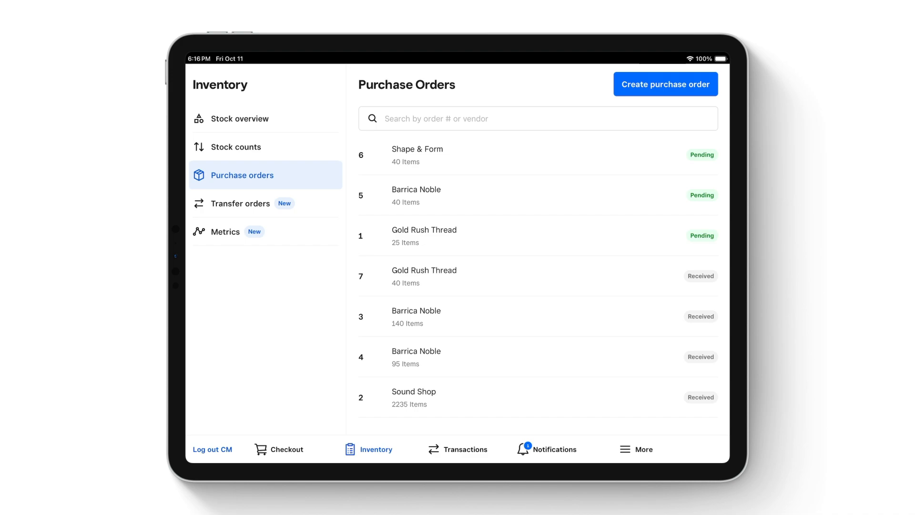
# - Draft a Gold Rush Thread order for 5 anchovy fillets and 5 mussels ($20.00)
pyautogui.click(665, 84)
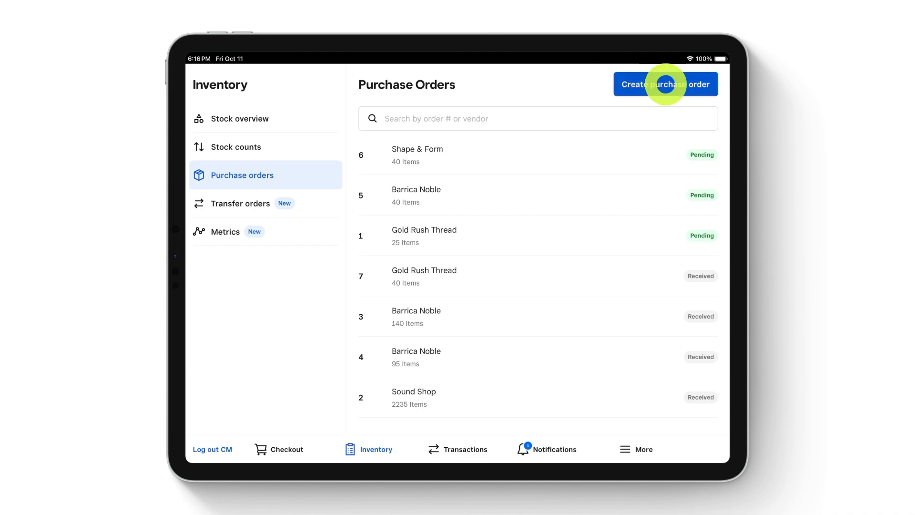
pyautogui.click(665, 84)
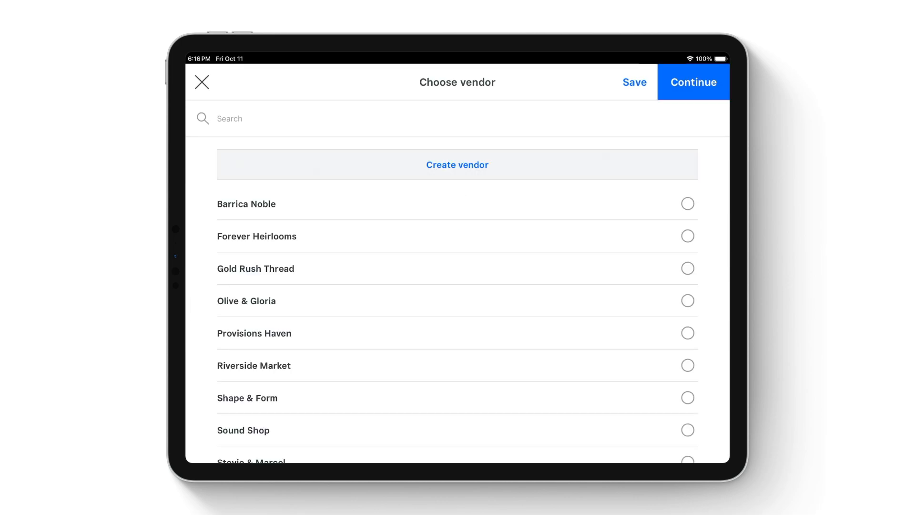
pyautogui.click(694, 82)
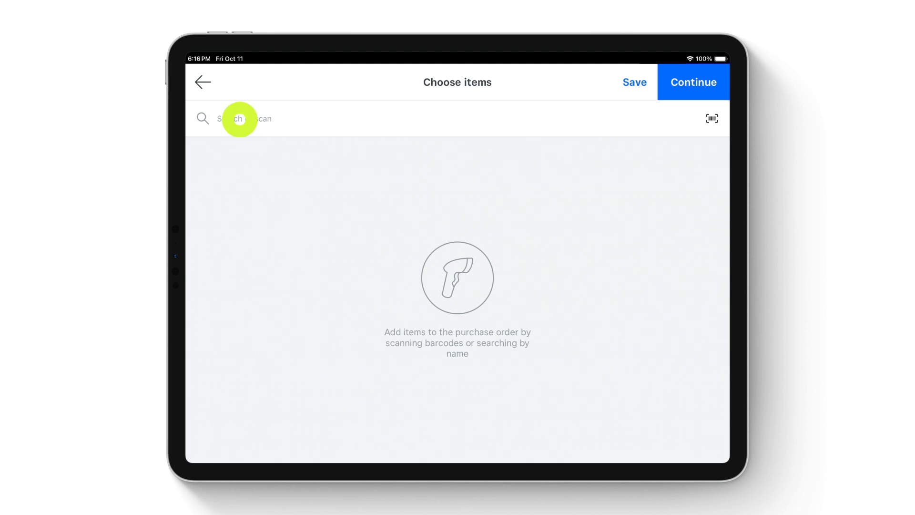
pyautogui.click(239, 118)
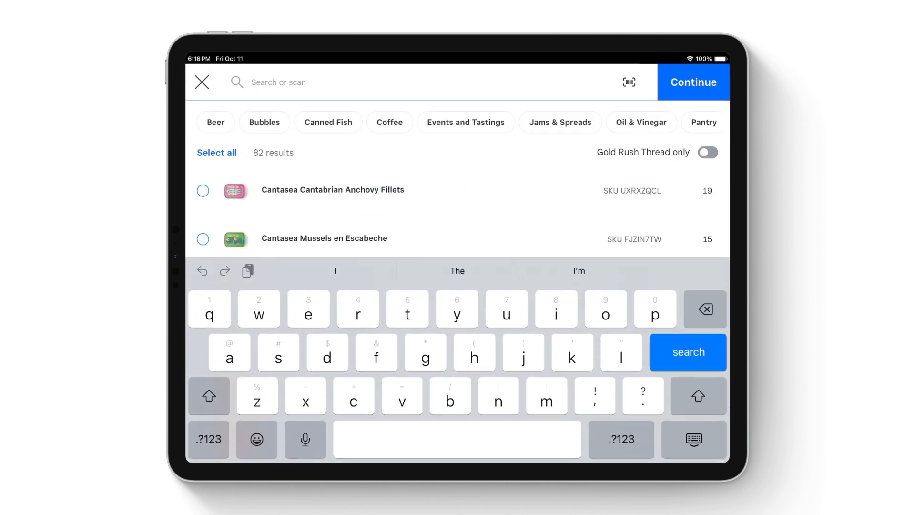
pyautogui.click(217, 152)
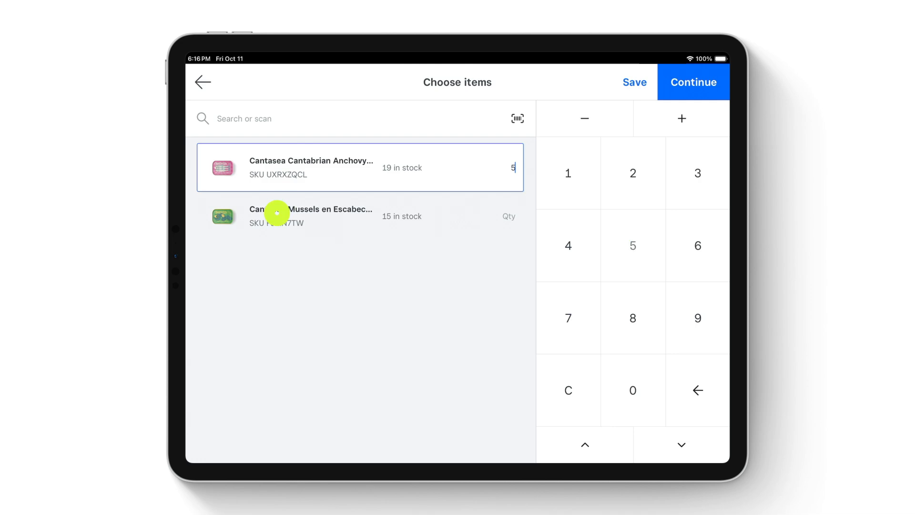
pyautogui.click(693, 82)
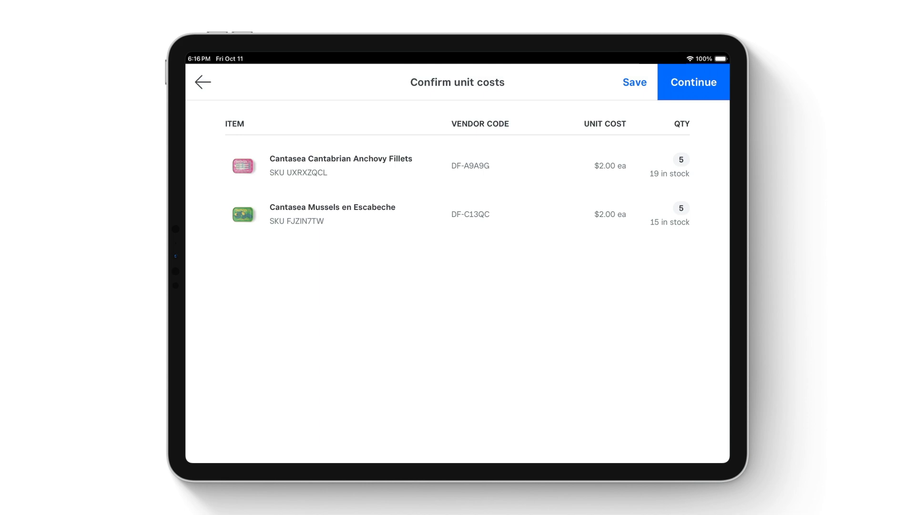
pyautogui.click(694, 82)
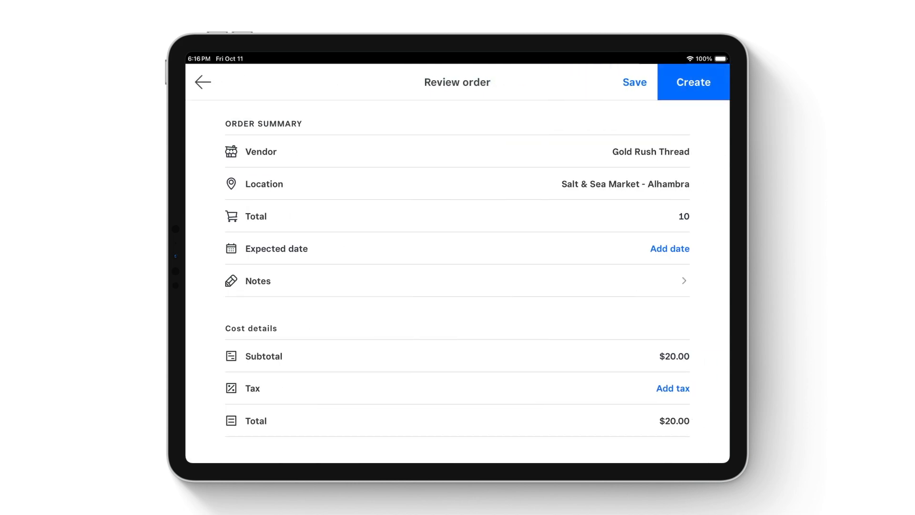
# - Set the expected delivery date to 10/31/2024 and create the purchase order
pyautogui.click(669, 249)
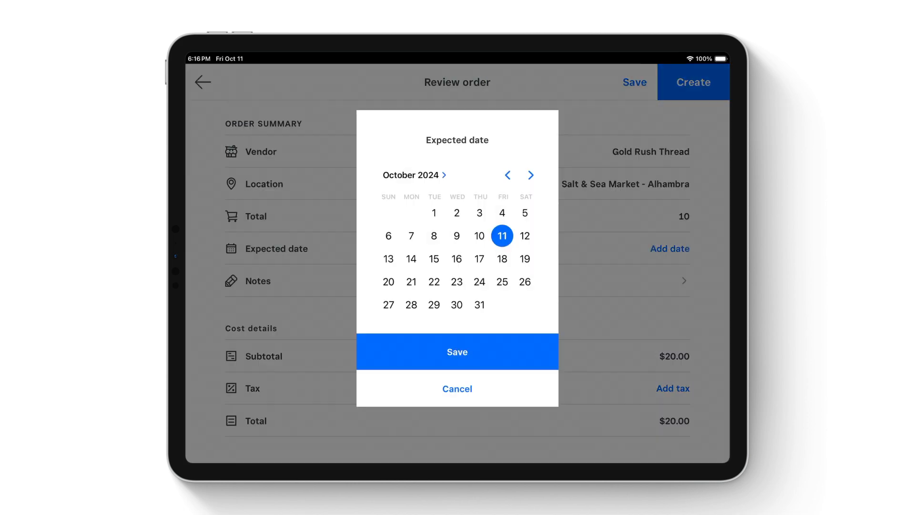
pyautogui.click(457, 351)
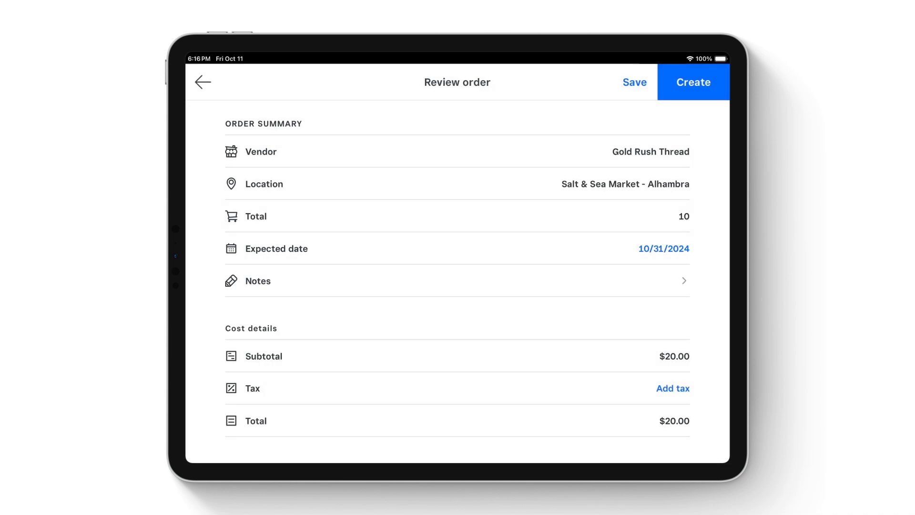
pyautogui.scroll(-3)
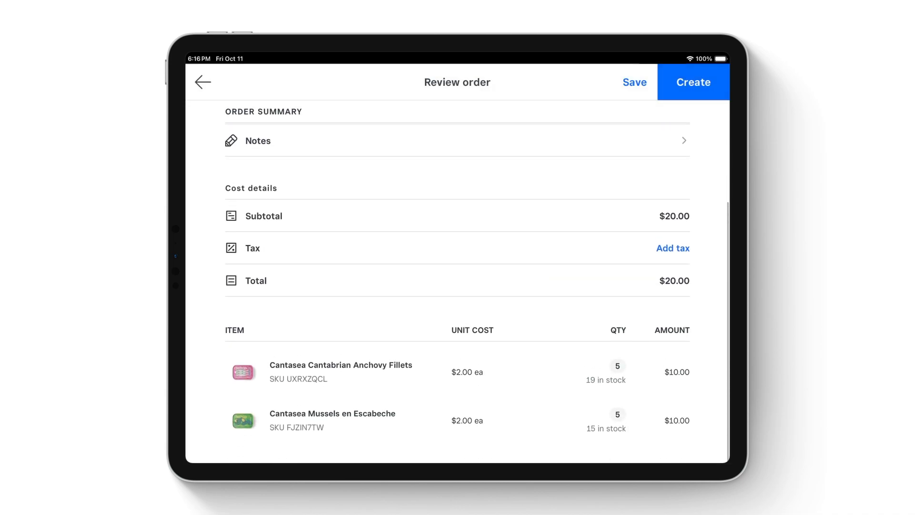
pyautogui.click(693, 81)
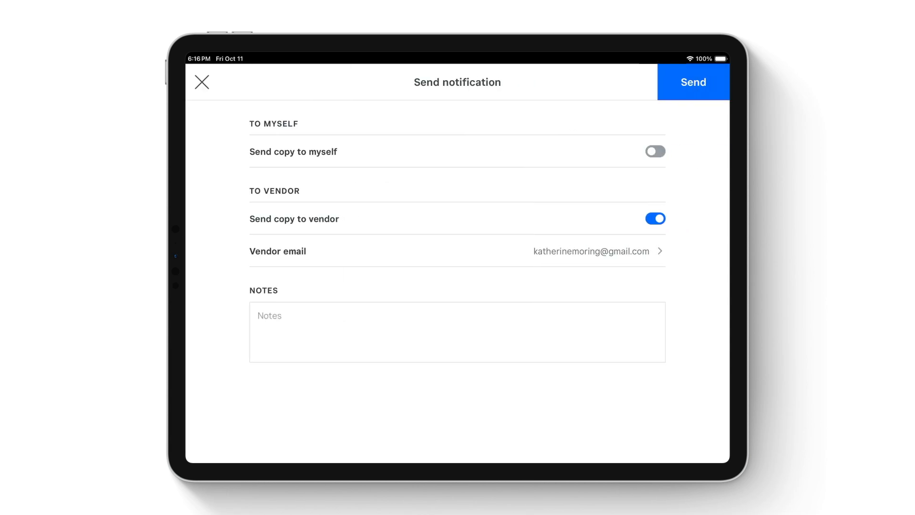
# - Email Purchase Order #8 to the vendor and open its details
pyautogui.click(694, 81)
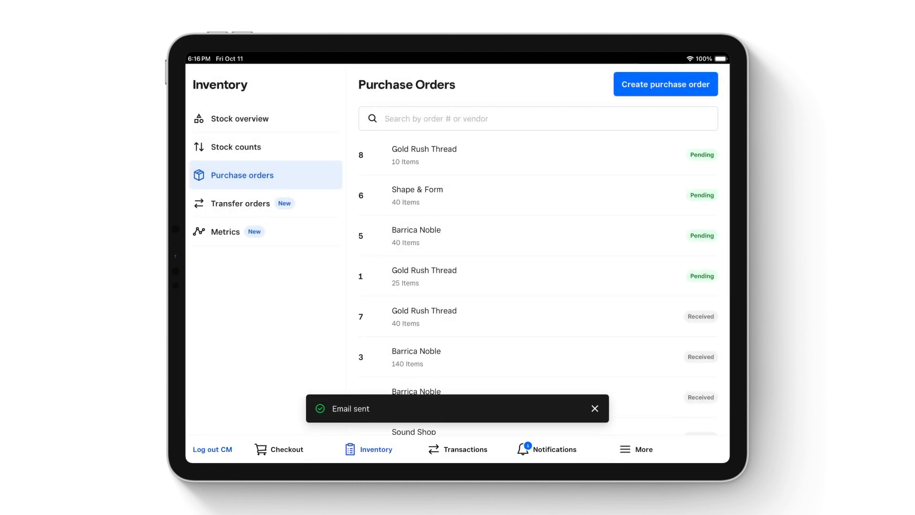
pyautogui.click(424, 155)
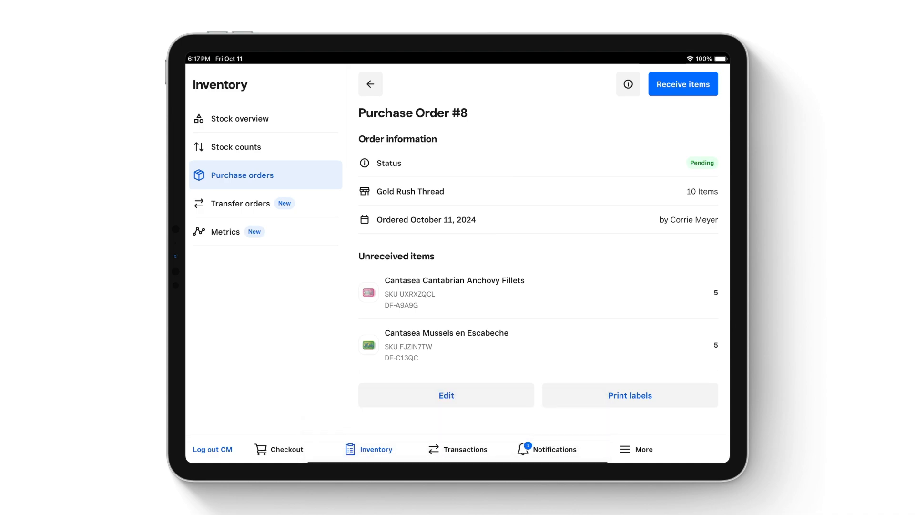
pyautogui.click(683, 84)
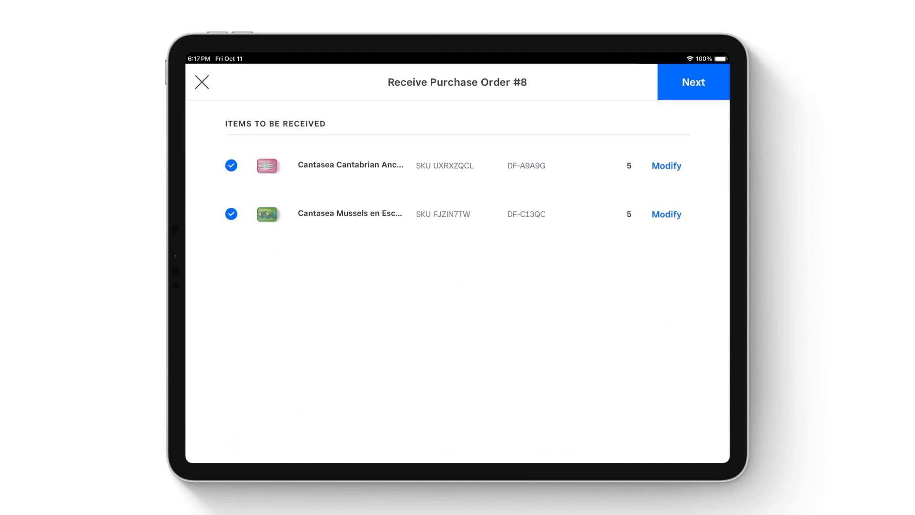
# - Receive all 10 items of Purchase Order #8, discarding a trial partial receive
pyautogui.click(666, 165)
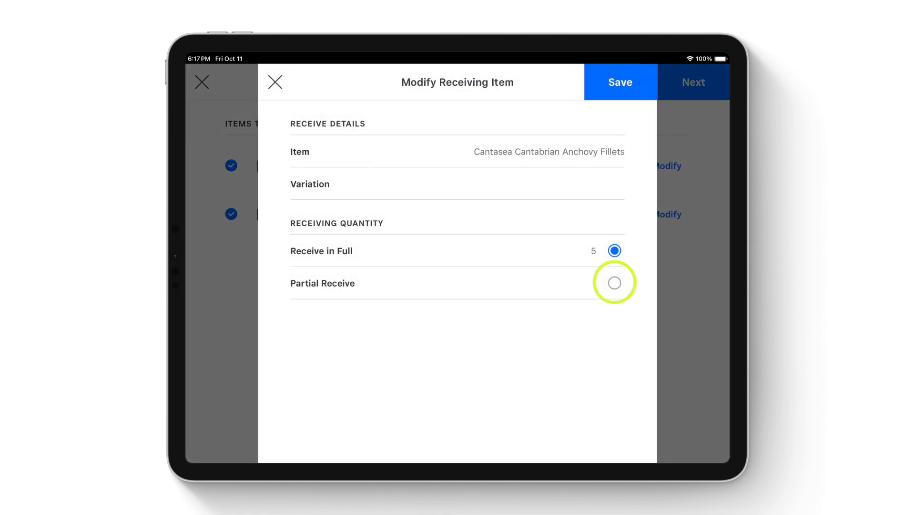
pyautogui.click(614, 283)
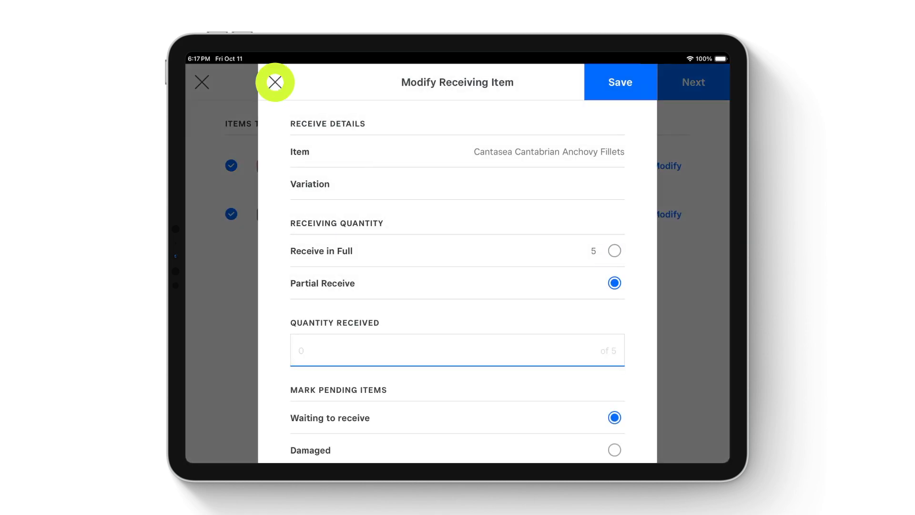
pyautogui.click(275, 81)
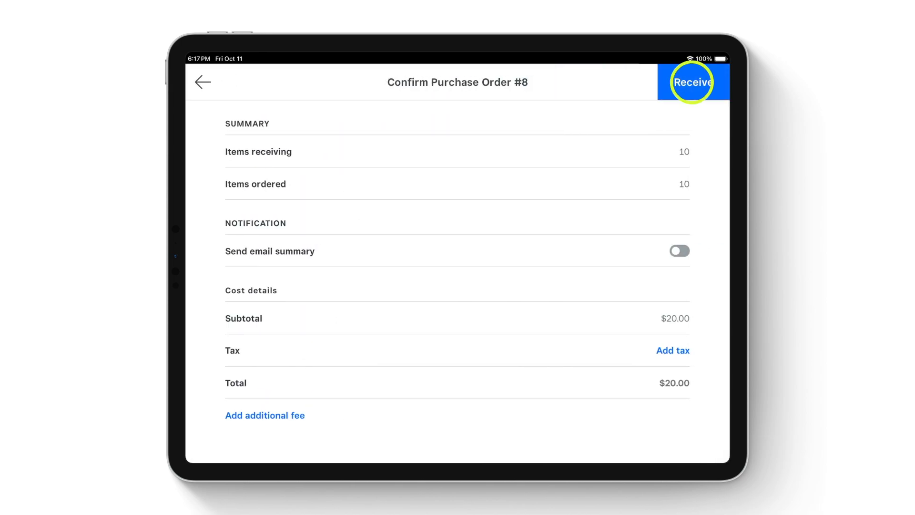
pyautogui.click(692, 81)
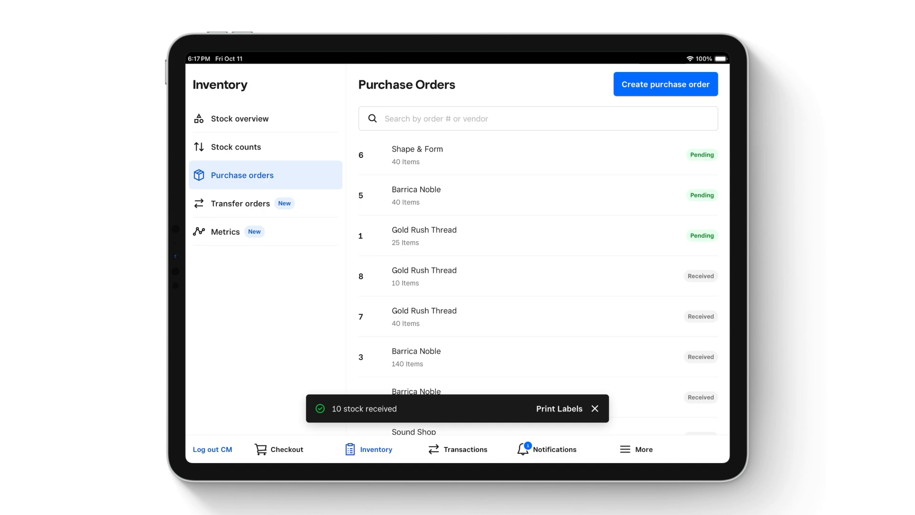
# - Open pending Transfer order #4 from Prairie Creek and scroll its unreceived items
pyautogui.click(239, 203)
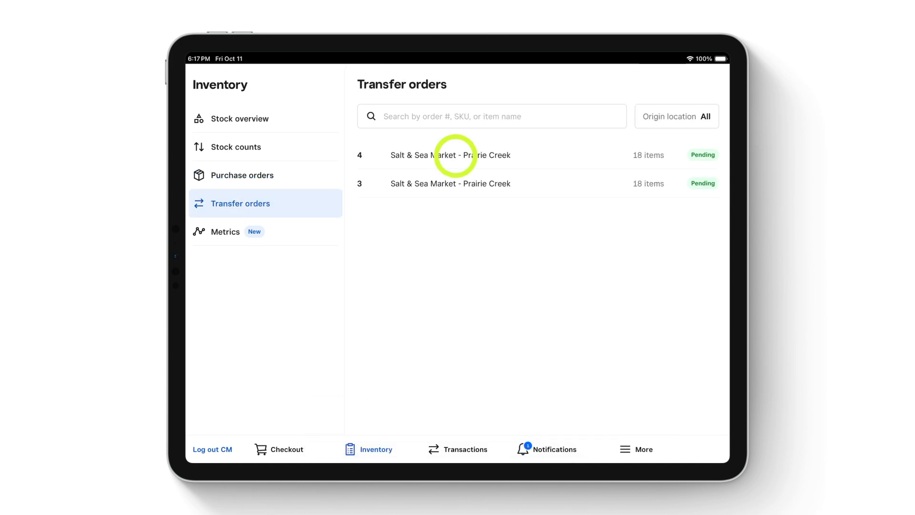
pyautogui.click(450, 154)
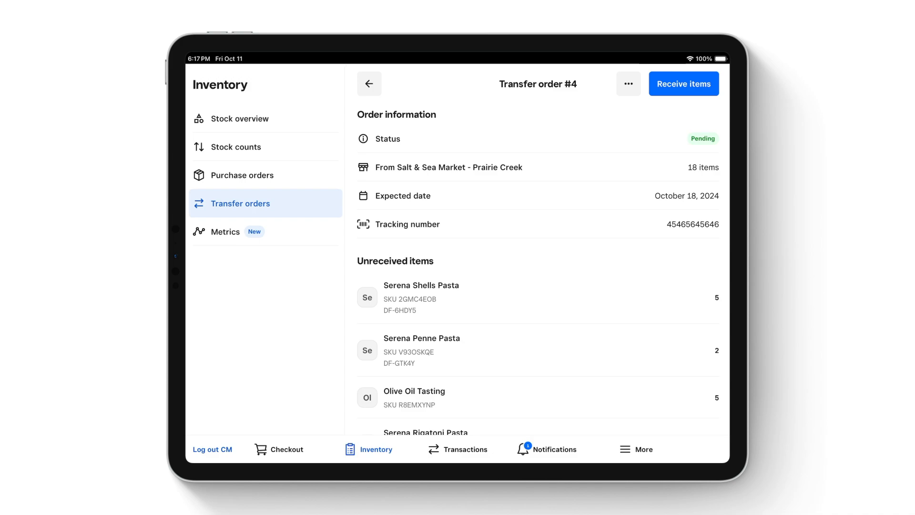
pyautogui.scroll(-3)
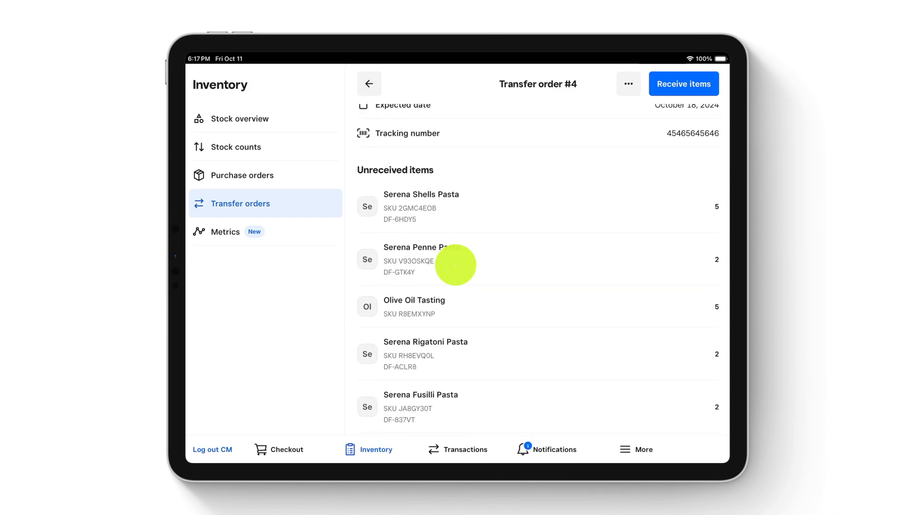